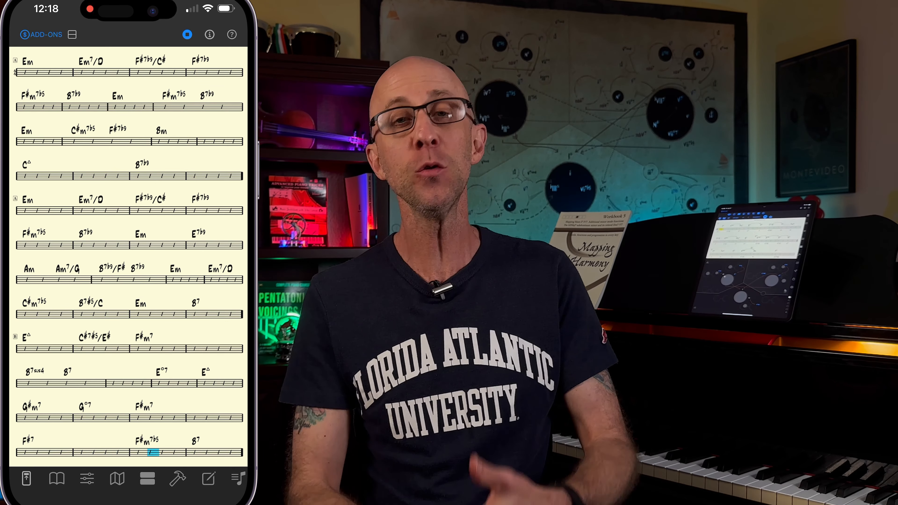
# Enter the chords Am7, D7, Gmaj7, F7#11 and run the harmonic analysis, dismissing the Analysis Ready notice
pyautogui.scroll(-3)
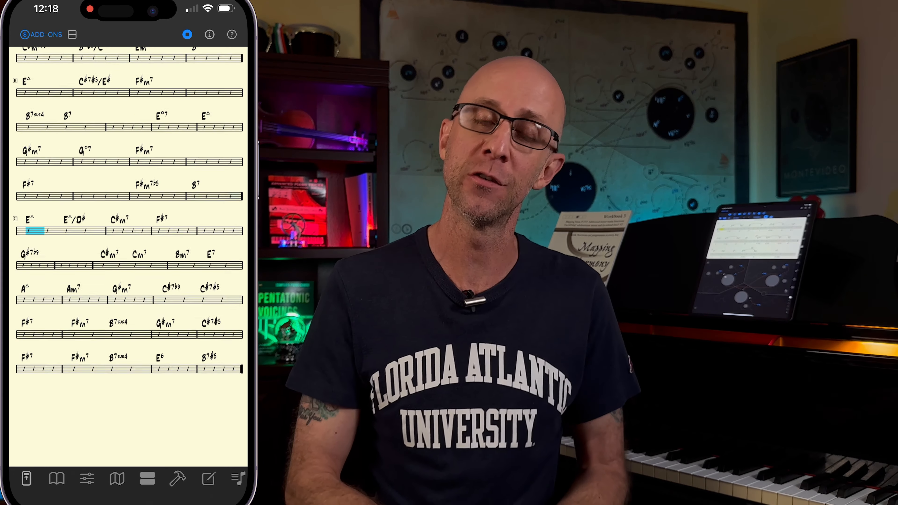
pyautogui.scroll(-3)
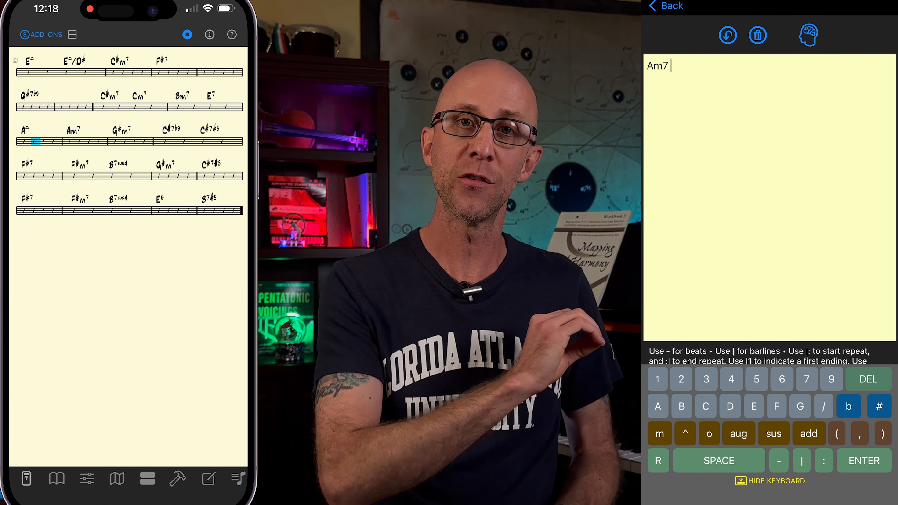
pyautogui.write('D7 | Gmaj7 | F7#11 |')
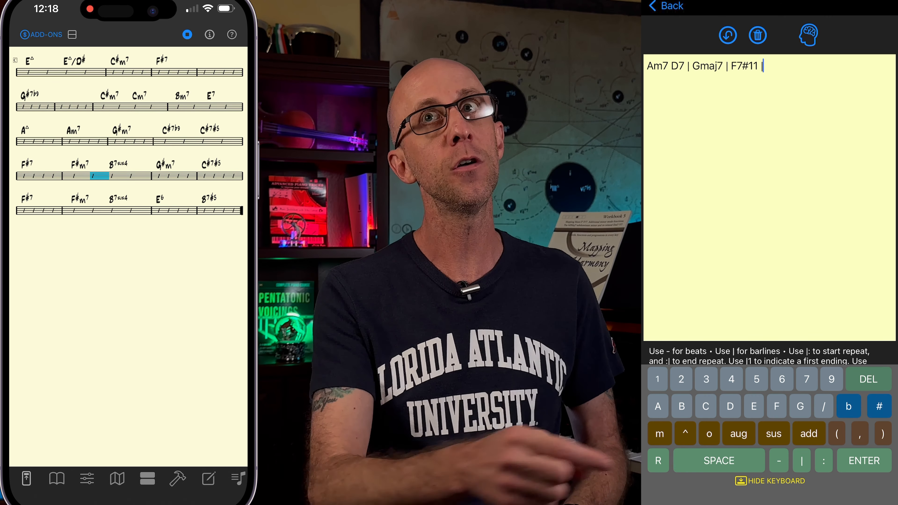
pyautogui.click(808, 34)
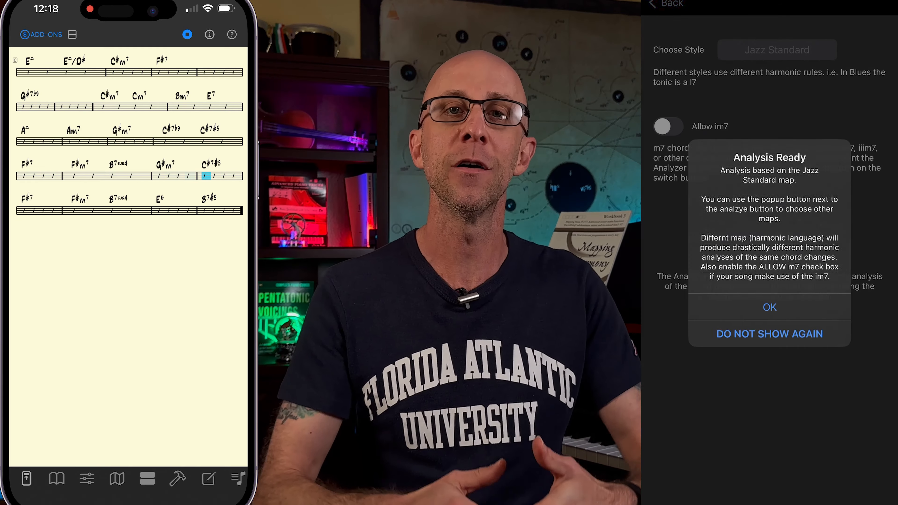
pyautogui.click(769, 306)
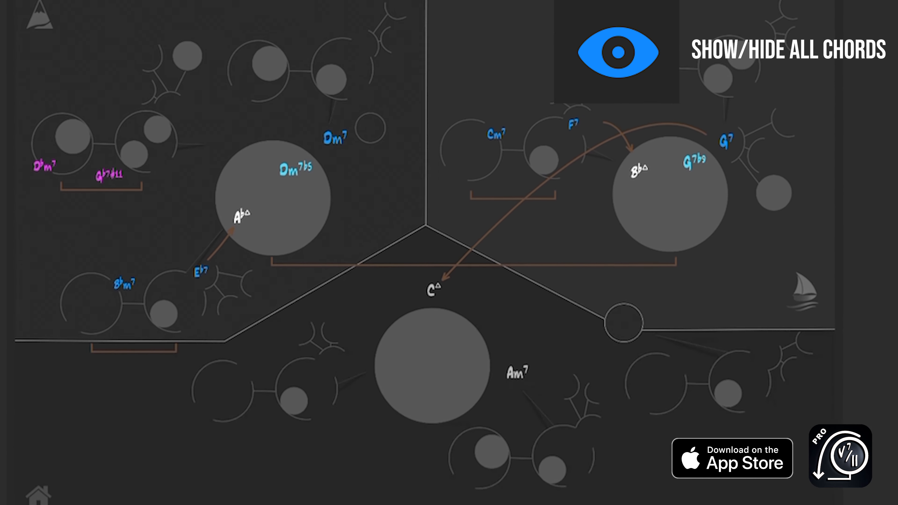
pyautogui.click(618, 52)
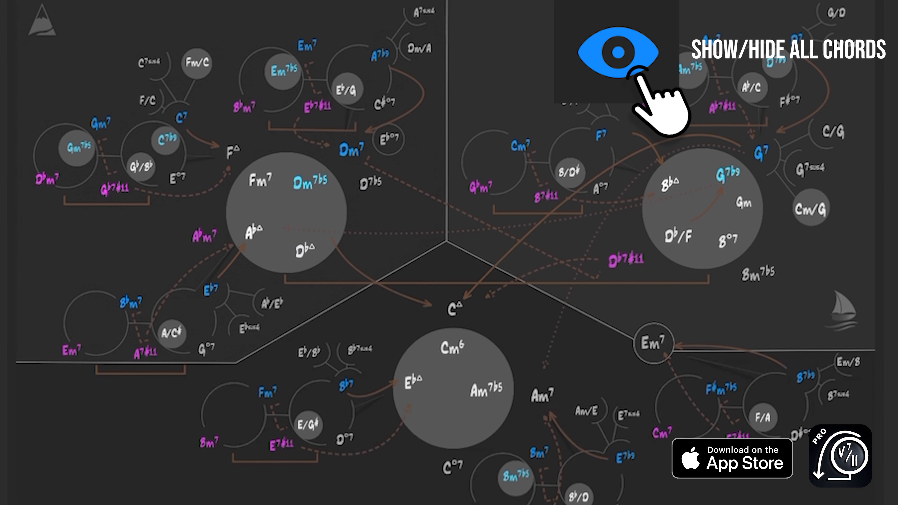
pyautogui.click(617, 53)
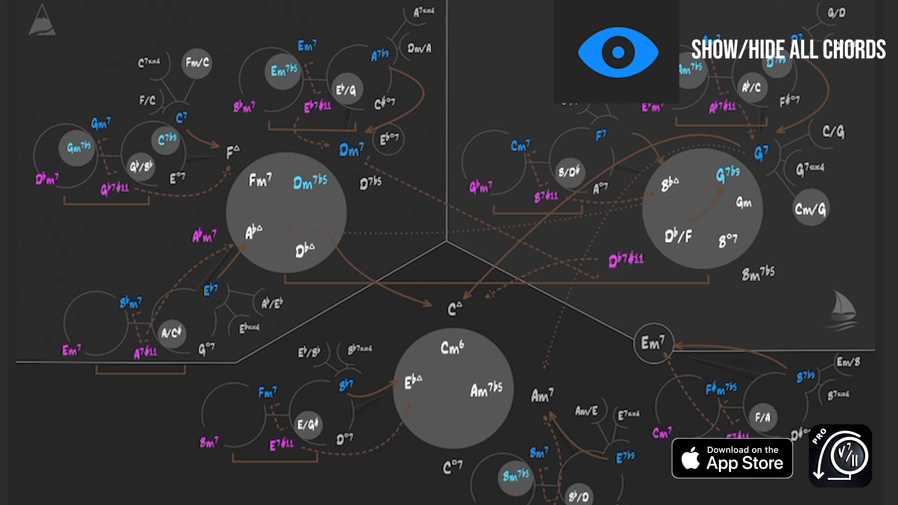
pyautogui.click(615, 52)
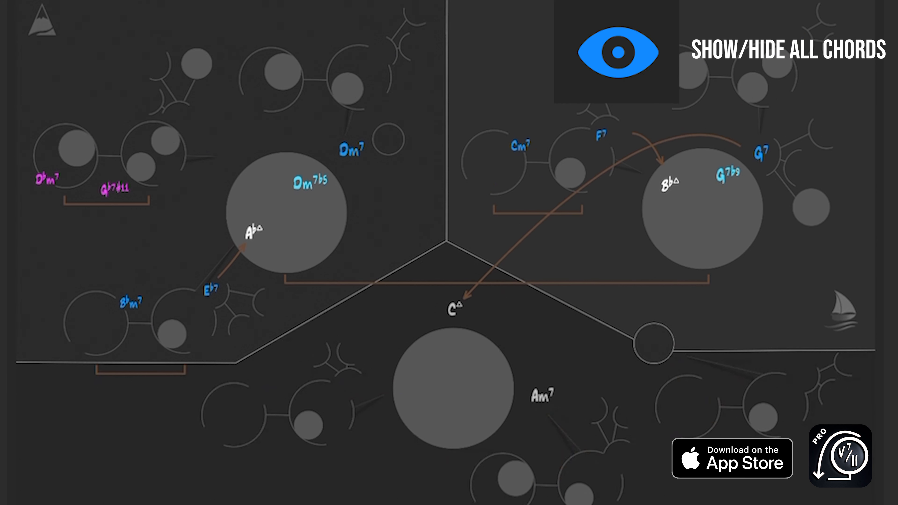
pyautogui.click(616, 52)
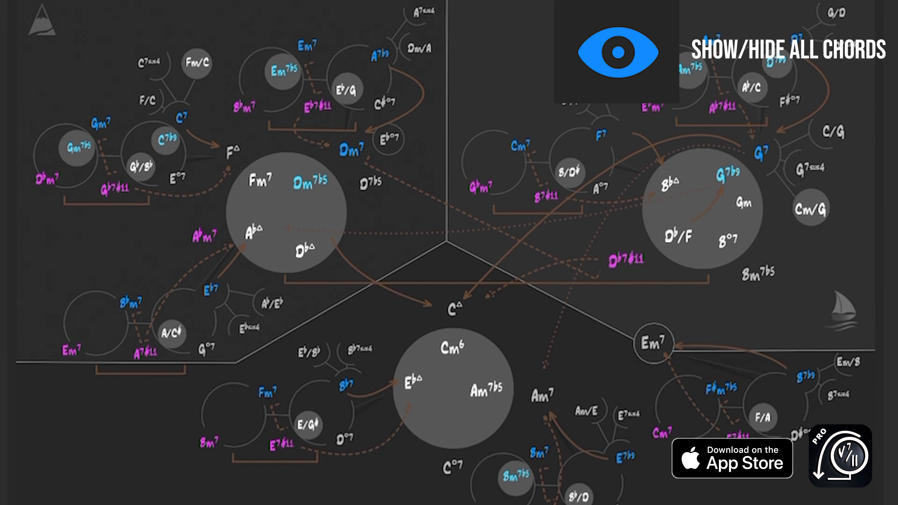
pyautogui.click(616, 52)
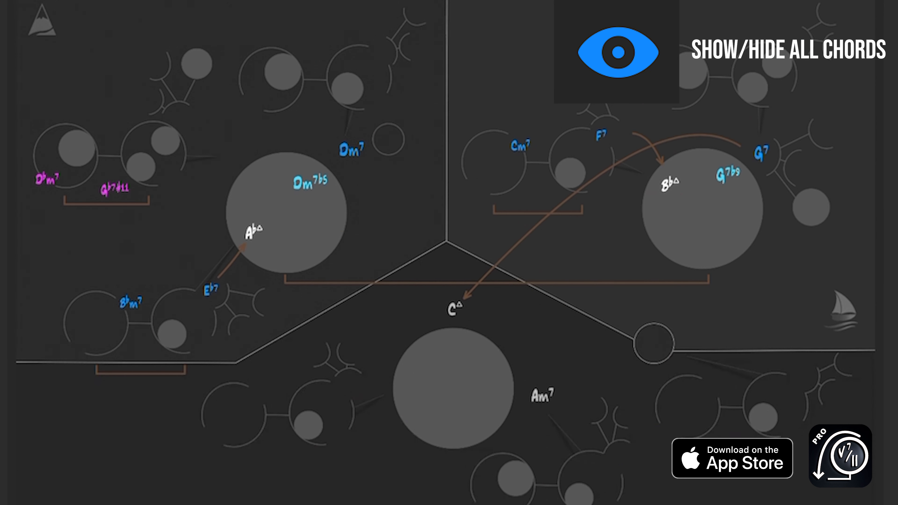
pyautogui.click(616, 51)
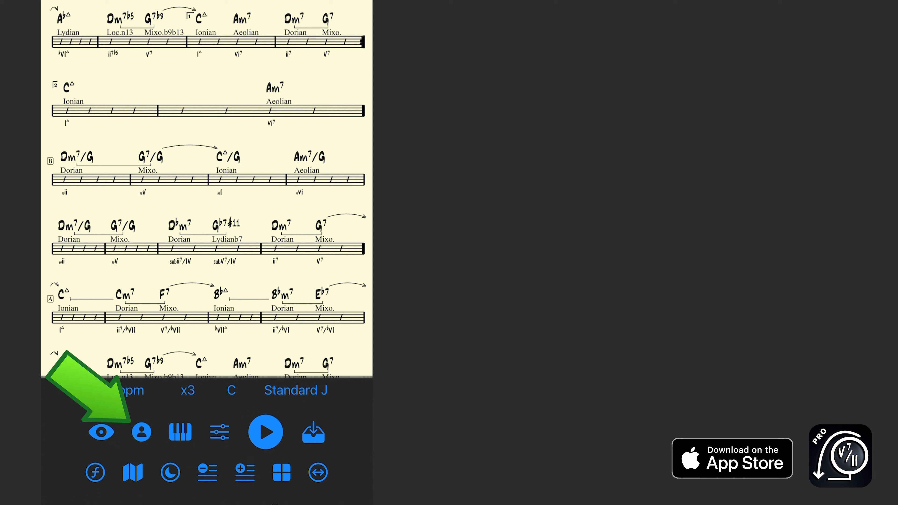
pyautogui.click(140, 431)
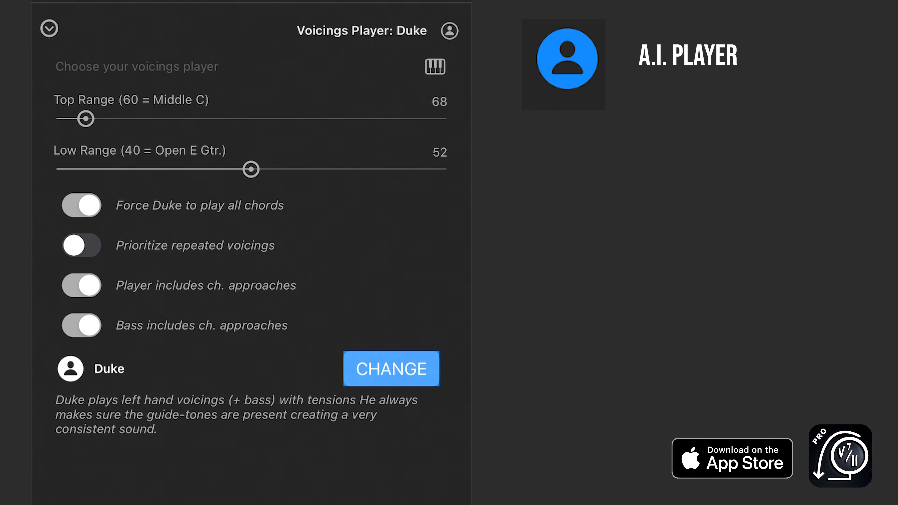
pyautogui.click(390, 368)
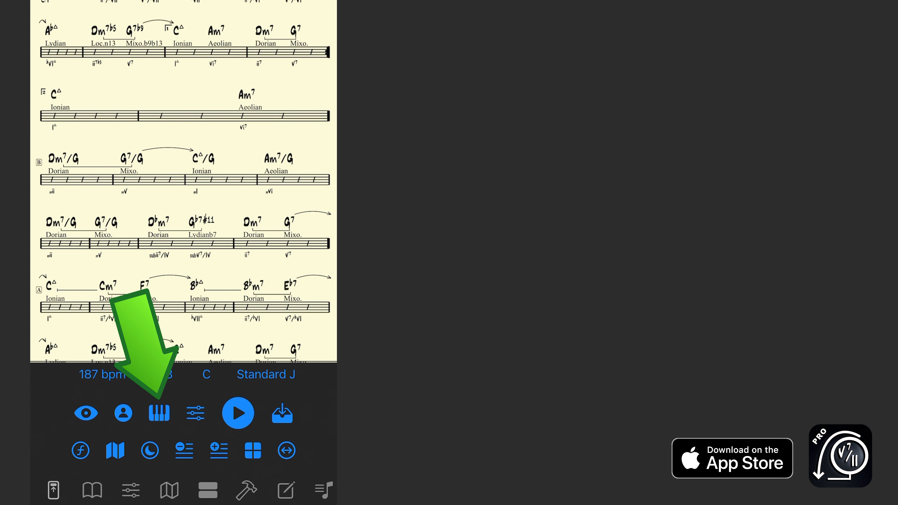
# Set the chords sound to Nylon Gtr. (via Rhodes) and the bass sound to Electric Bass
pyautogui.click(159, 412)
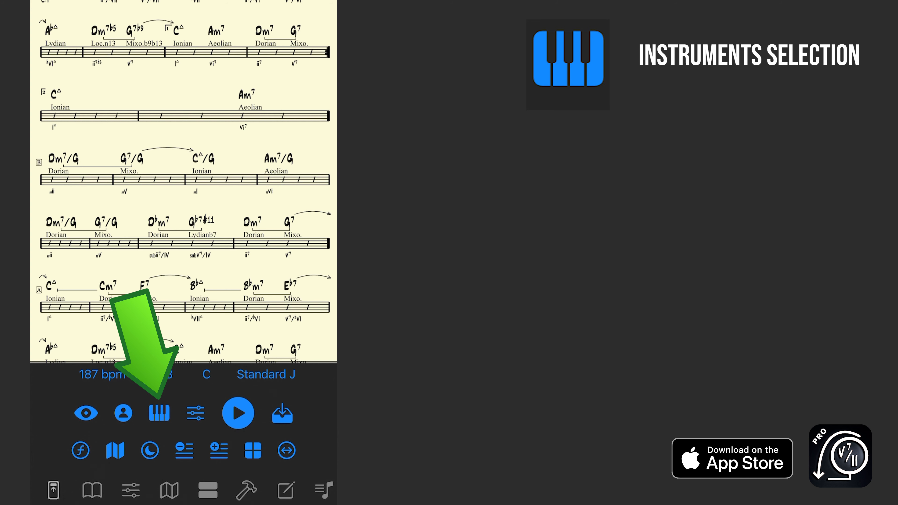
pyautogui.click(159, 412)
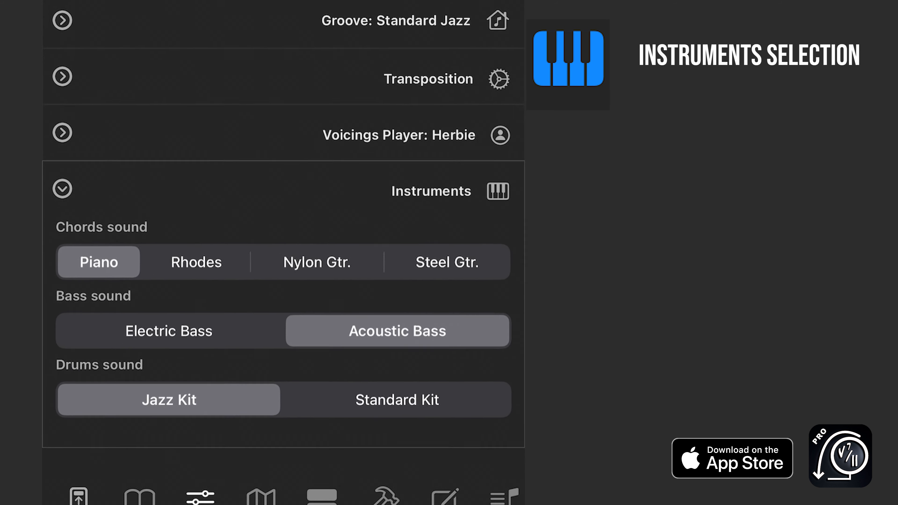
pyautogui.click(196, 262)
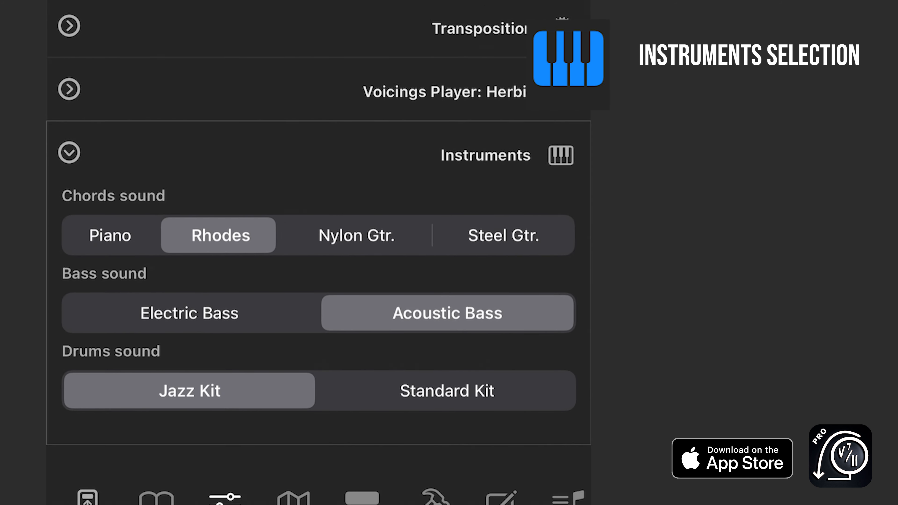
pyautogui.click(355, 235)
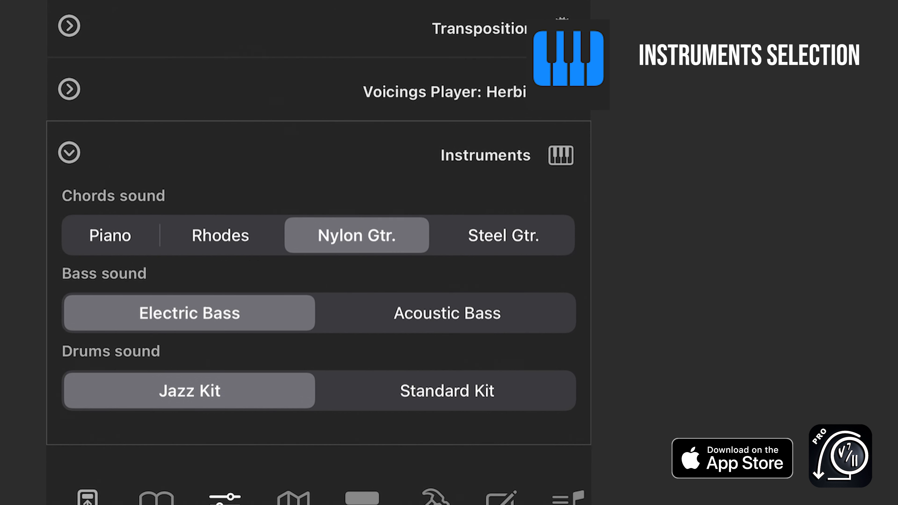
pyautogui.click(446, 390)
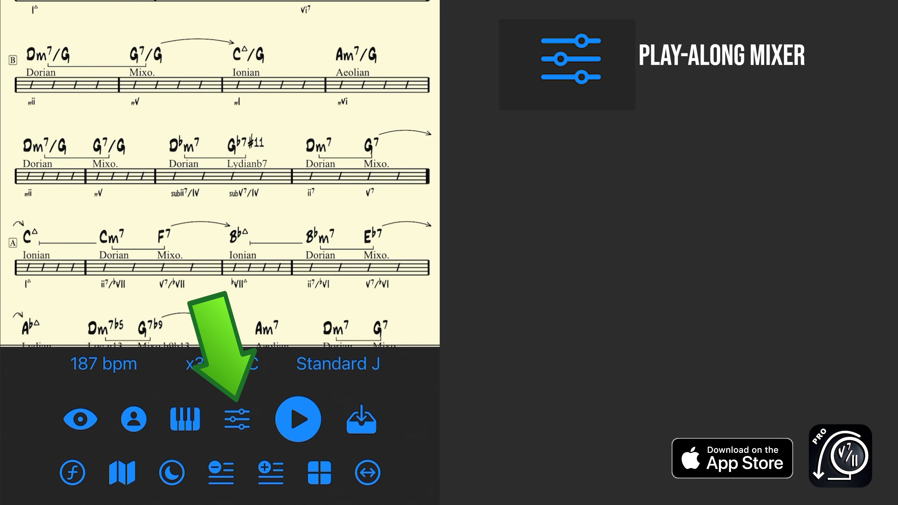
# Show the play-along mixer with main, piano, bass, drums and reverb levels
pyautogui.click(236, 418)
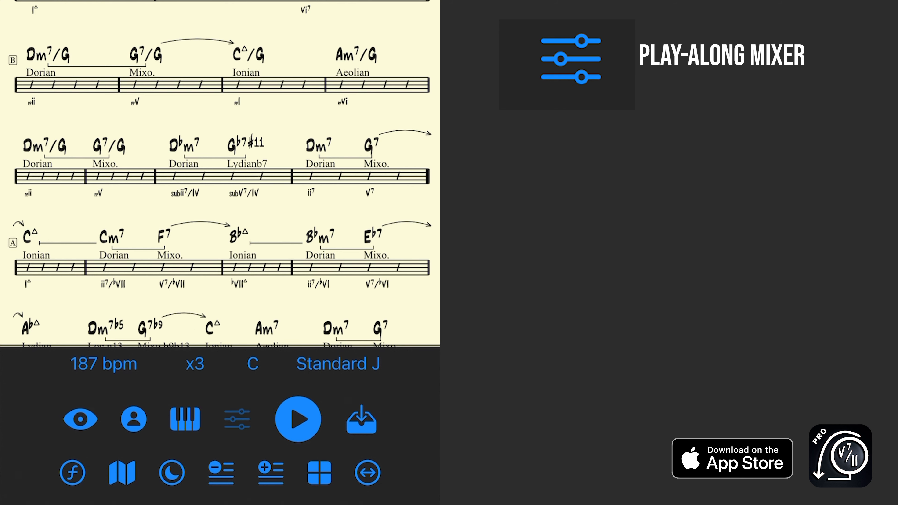
pyautogui.click(237, 418)
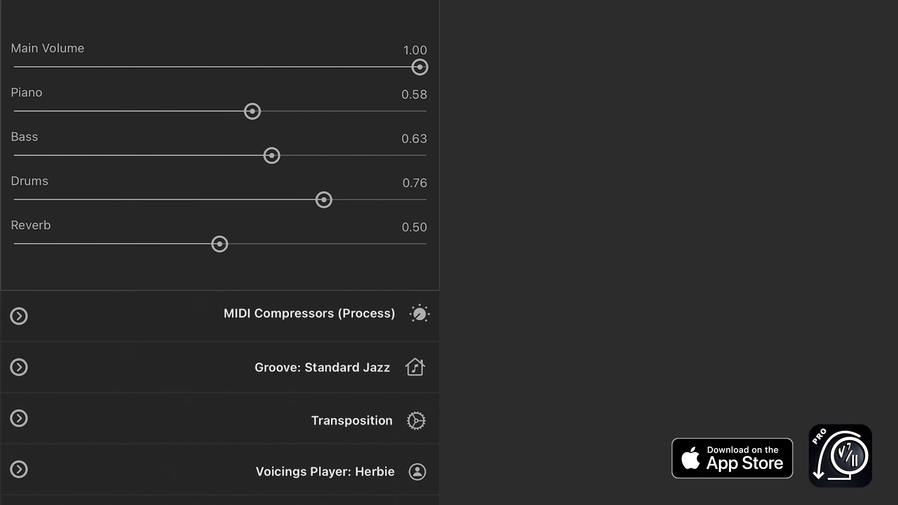
pyautogui.click(171, 418)
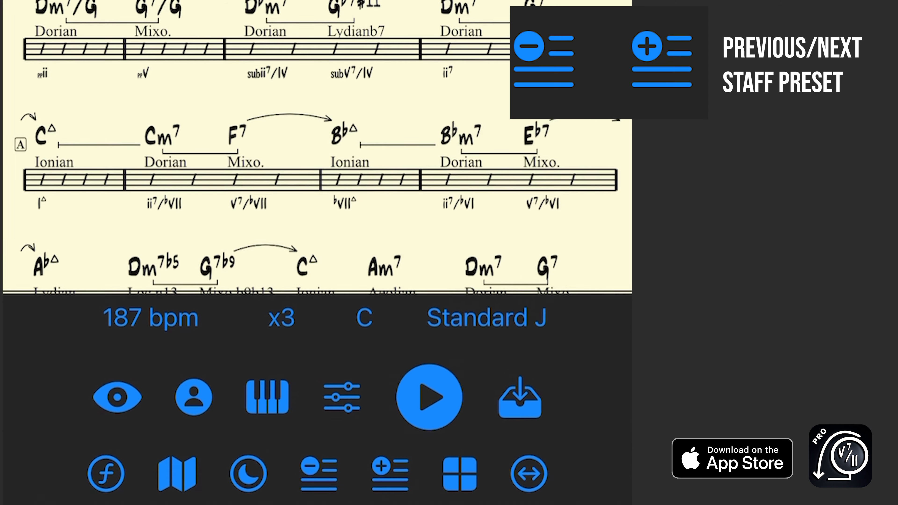
# Cycle the staff preset to the chords-only layout with large handwritten chord symbols
pyautogui.click(660, 51)
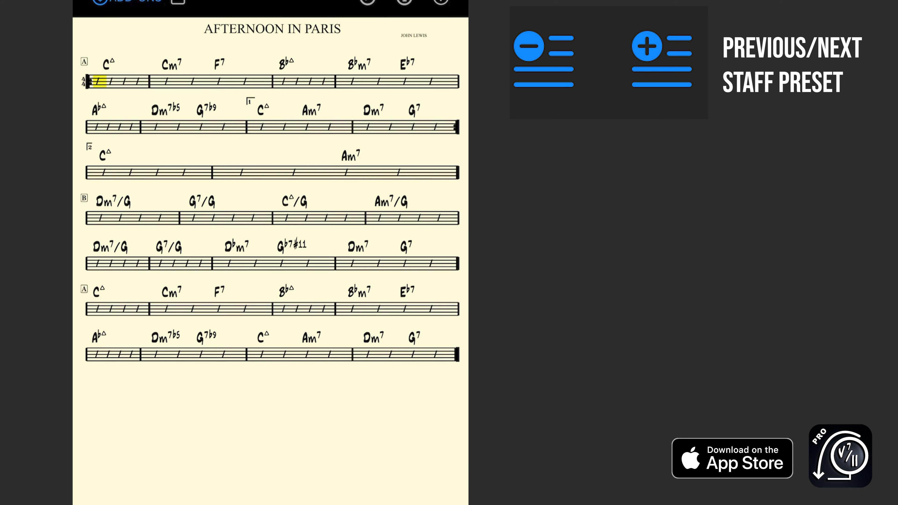
pyautogui.click(661, 54)
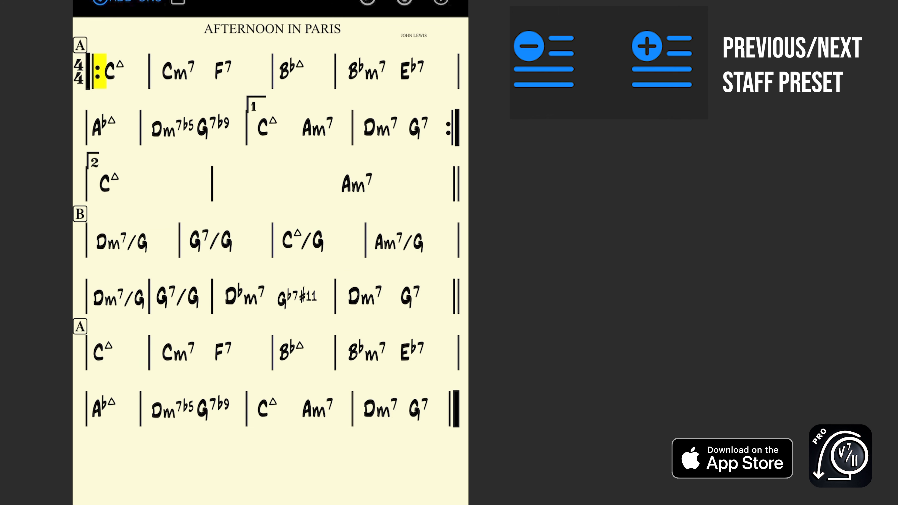
pyautogui.scroll(-3)
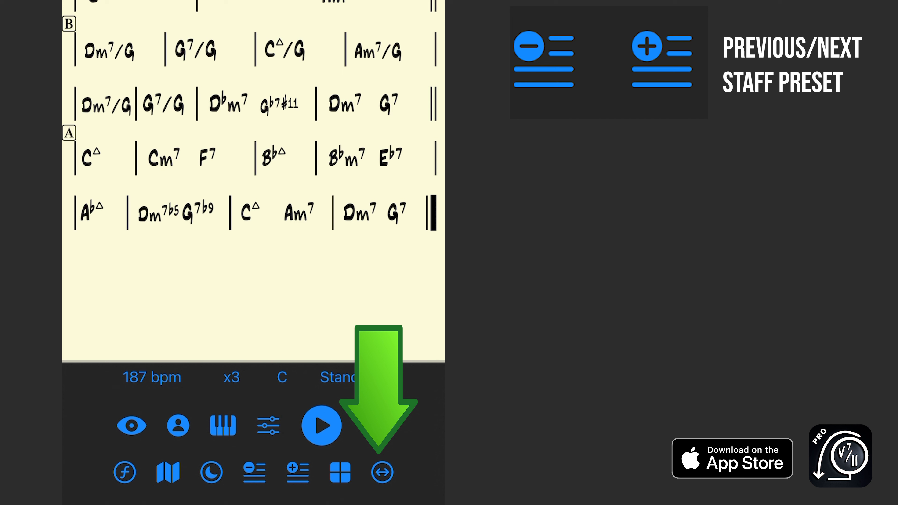
pyautogui.click(381, 471)
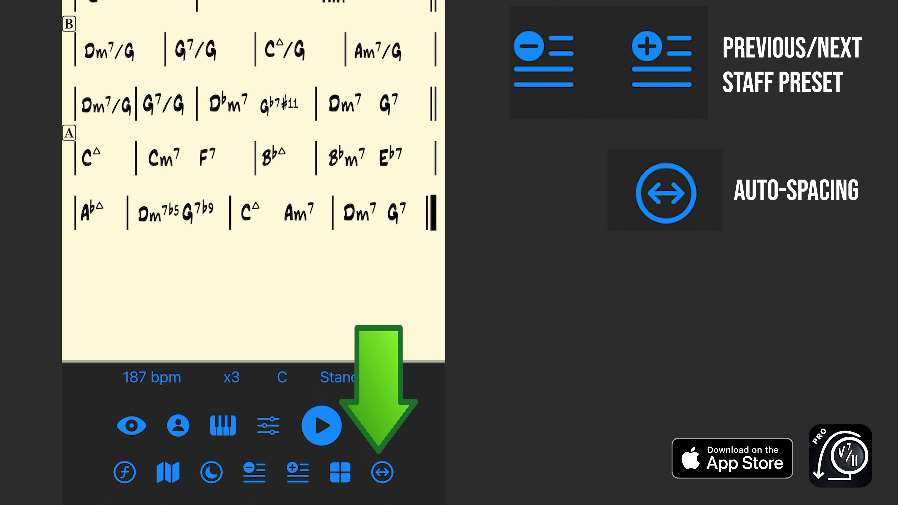
pyautogui.click(382, 472)
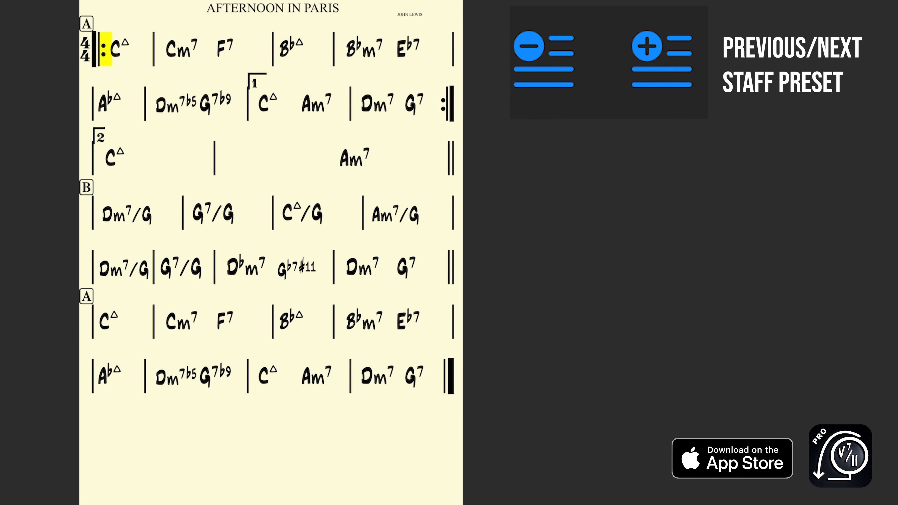
# Switch to the analysis preset with scale names and Roman-numeral functions under each chord
pyautogui.click(648, 51)
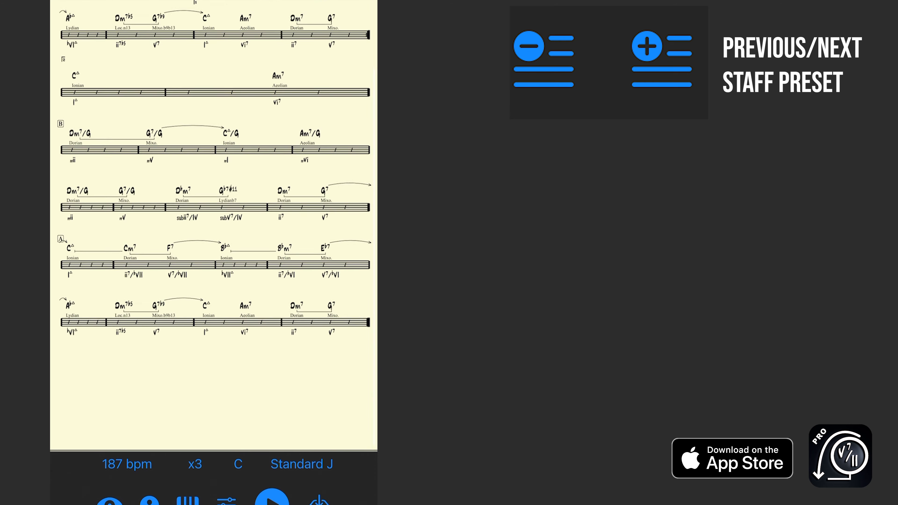
# Double the system breaks so the Afternoon In Paris chart shows two measures per line
pyautogui.scroll(-3)
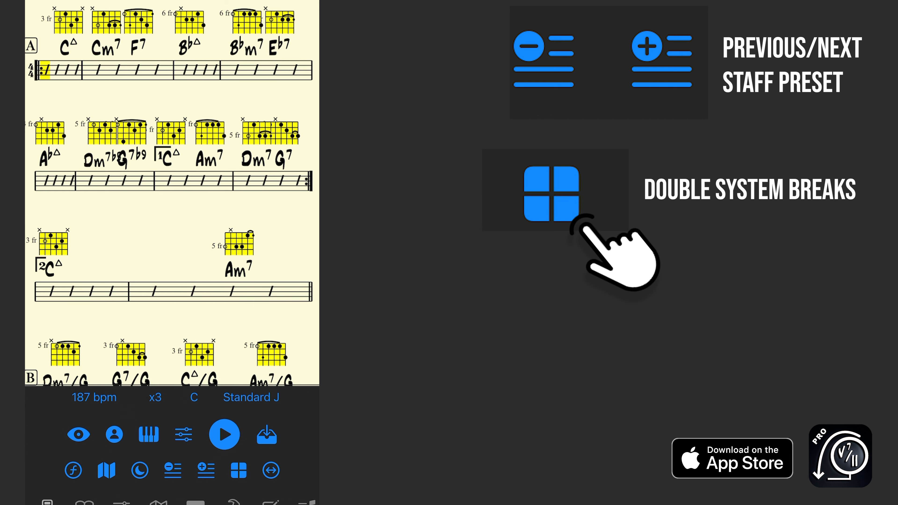
pyautogui.click(554, 190)
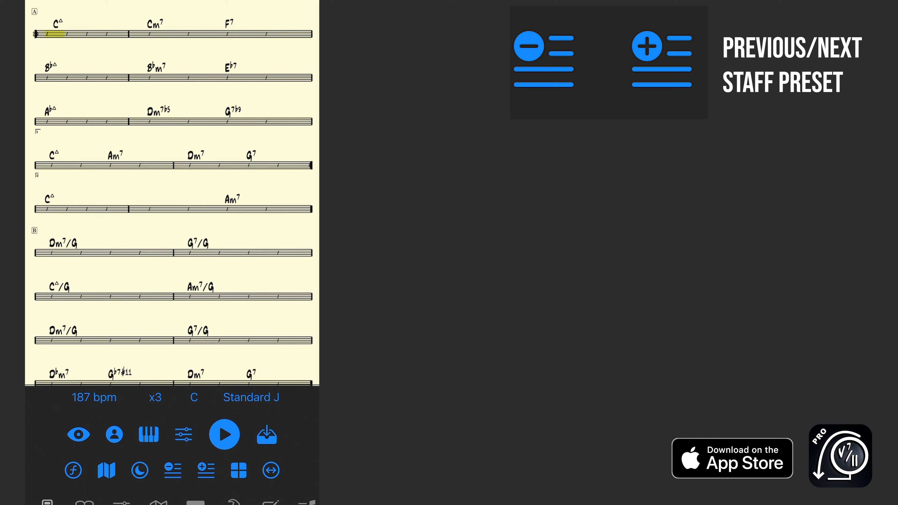
pyautogui.click(660, 60)
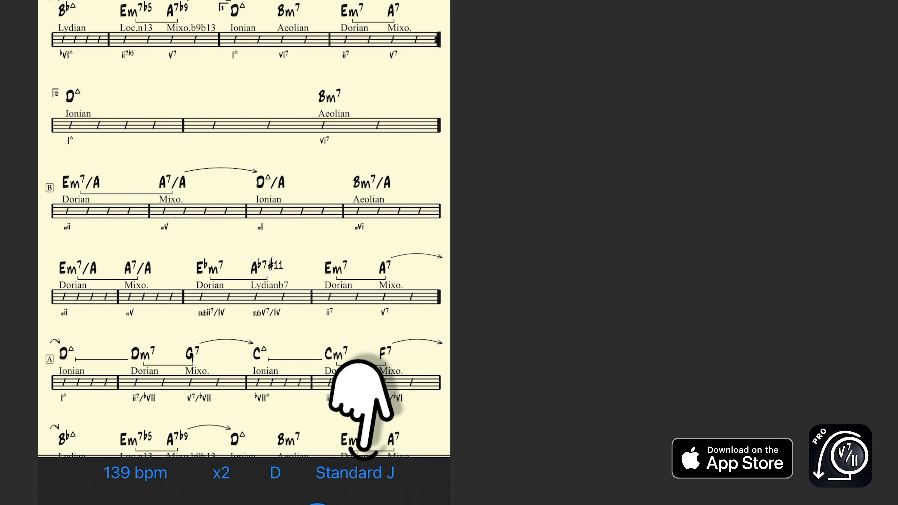
# Change the groove style from Standard J to Bossa
pyautogui.click(355, 472)
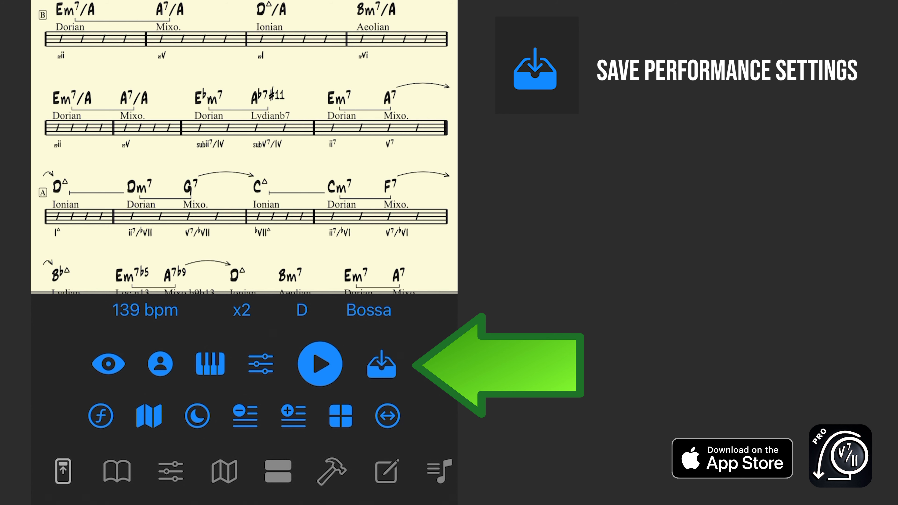
# Save the song's performance settings and confirm the prompt
pyautogui.click(381, 363)
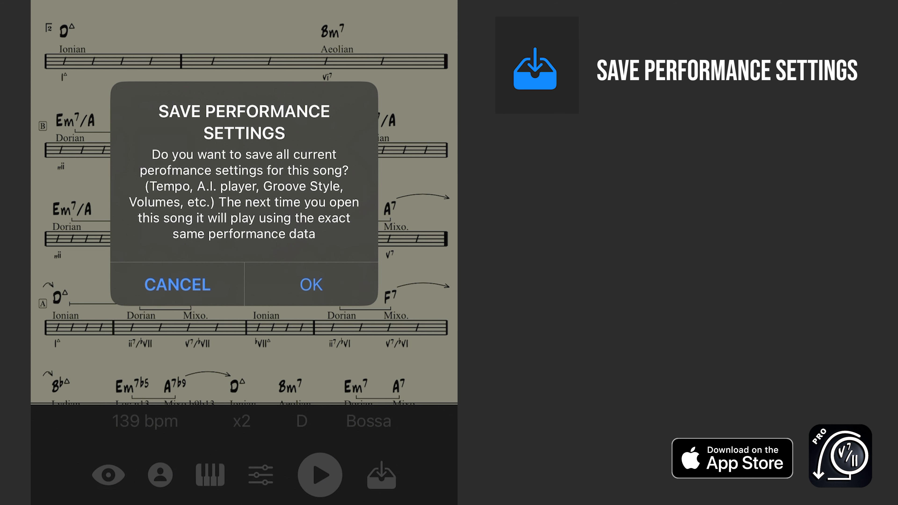
pyautogui.click(310, 284)
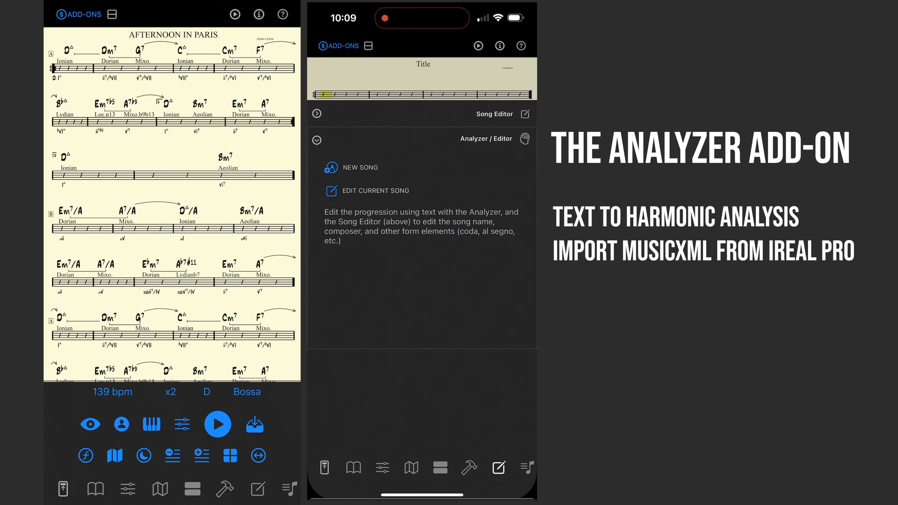
# Edit the current song as text in the Analyzer, entering Gmaj7
pyautogui.click(376, 191)
pyautogui.write('Am7 D7 | ')
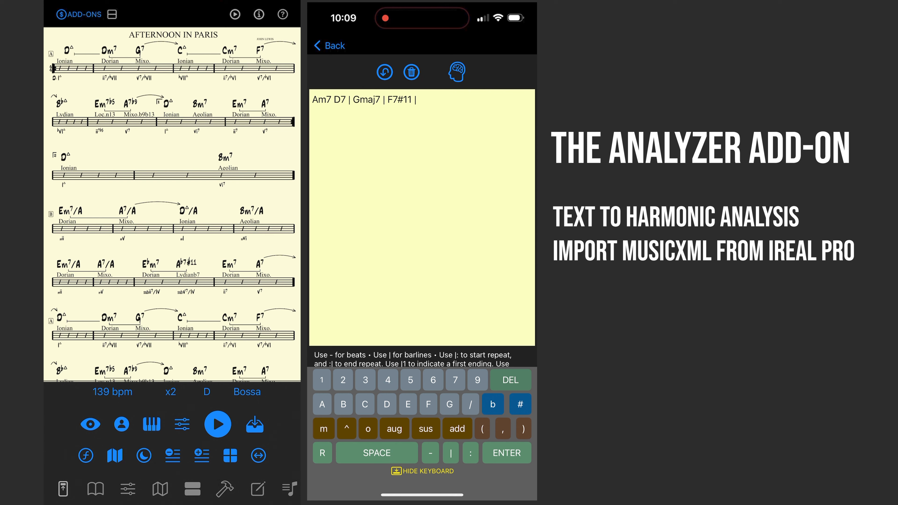
pyautogui.write('Gmaj7')
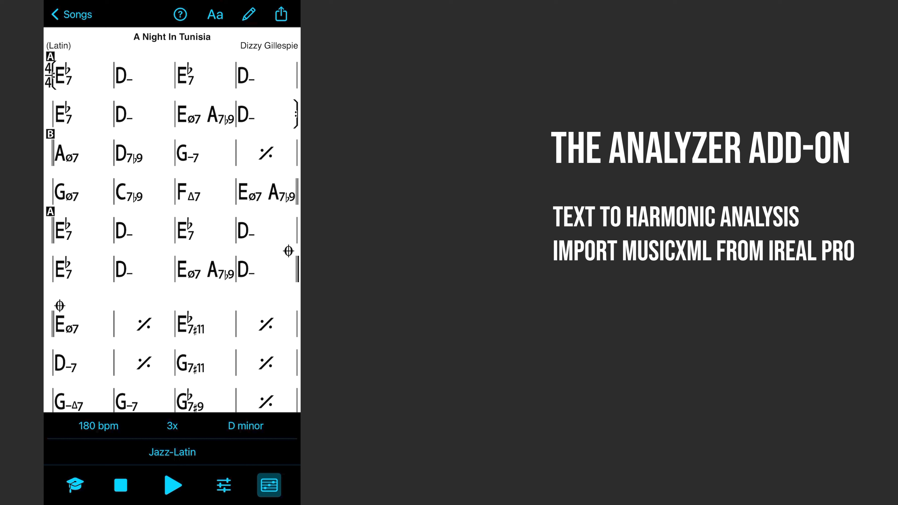
# Export A Night In Tunisia's chord chart from iReal Pro as MusicXML to the Analyzer
pyautogui.click(280, 15)
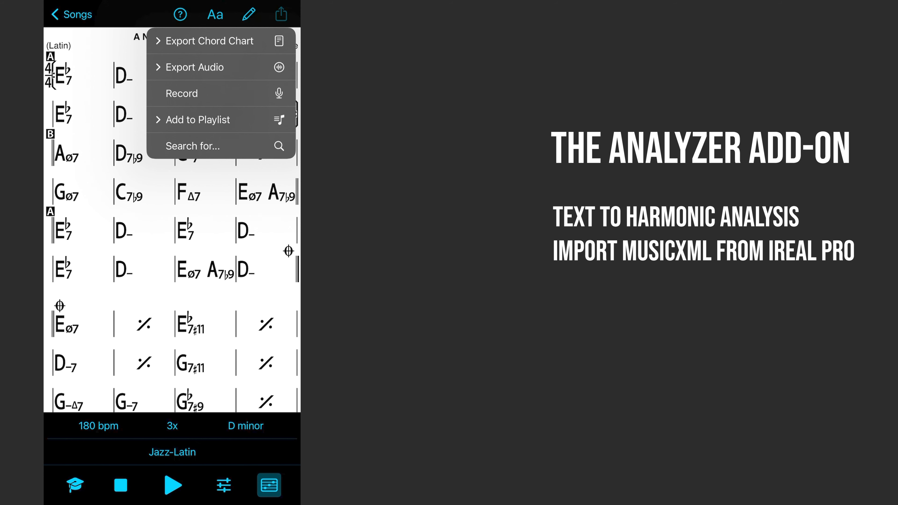
pyautogui.click(209, 41)
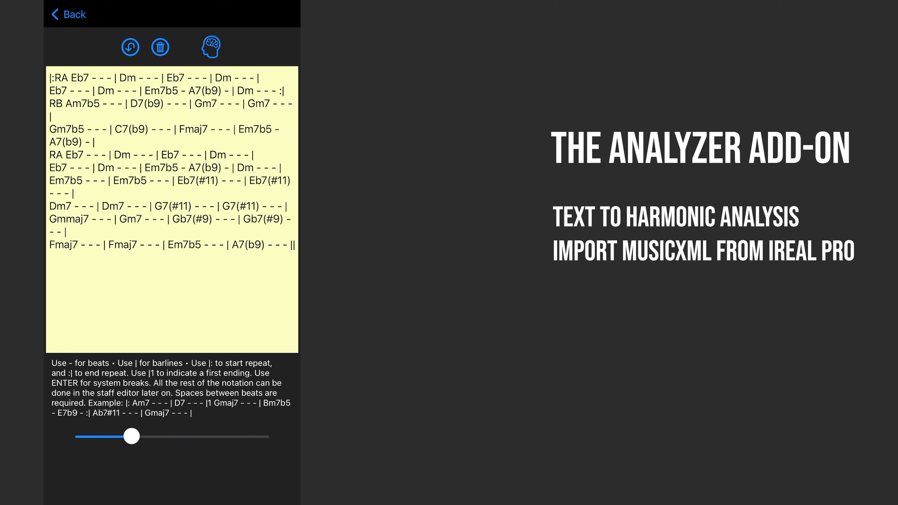
# Run the Analyzer on the imported chords with the Jazz Standard style and accept Analysis Ready
pyautogui.click(211, 47)
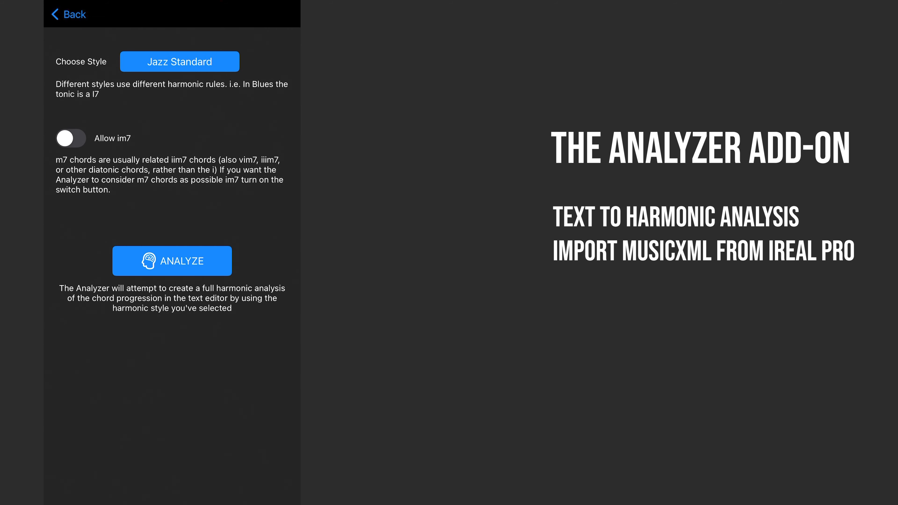
pyautogui.click(171, 261)
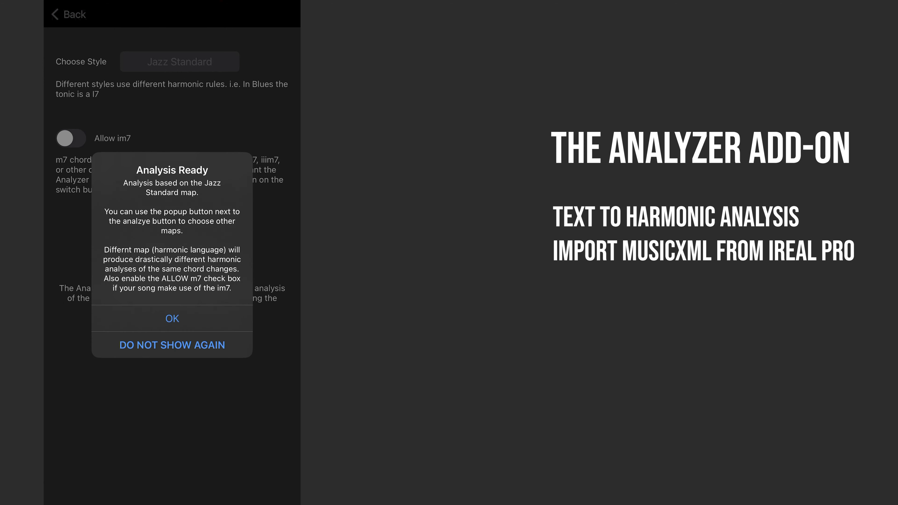
pyautogui.click(171, 319)
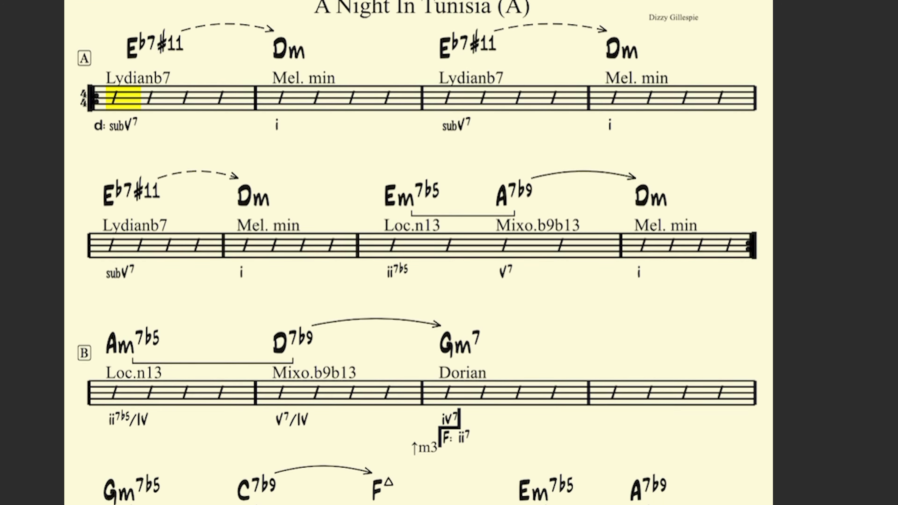
pyautogui.scroll(-3)
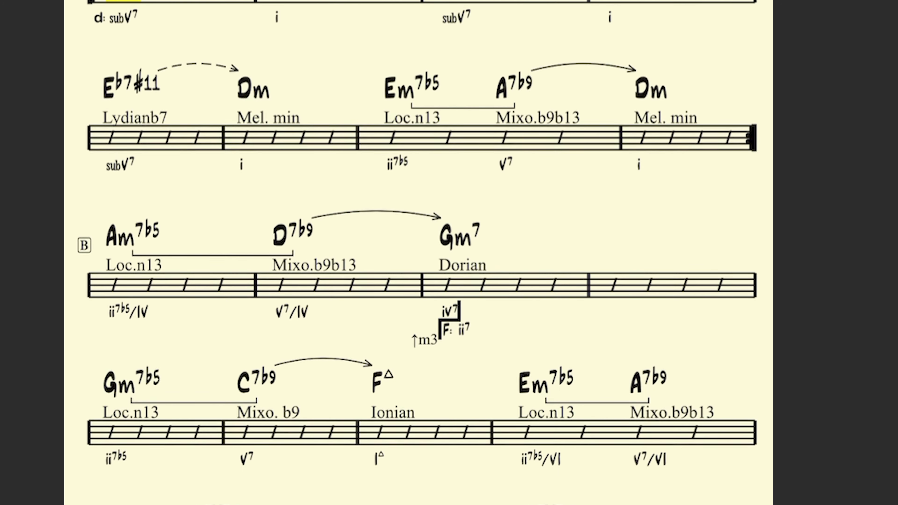
pyautogui.scroll(-3)
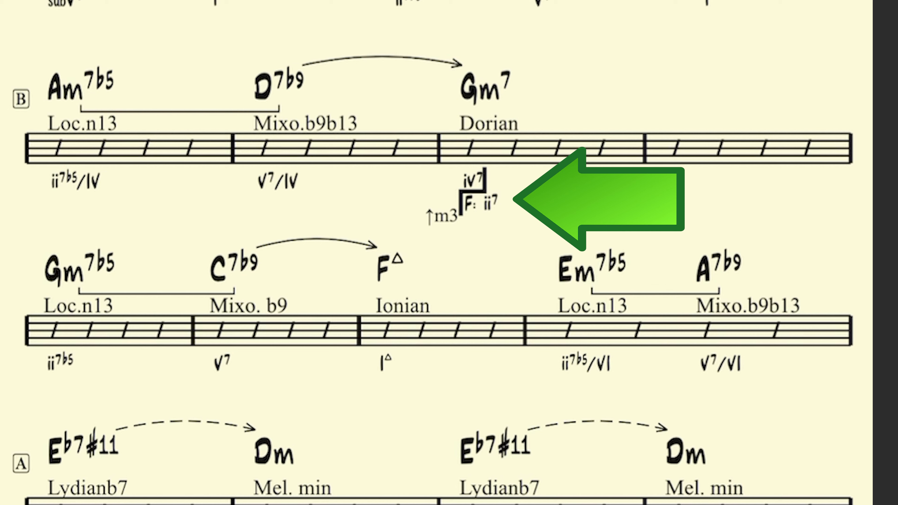
pyautogui.scroll(-3)
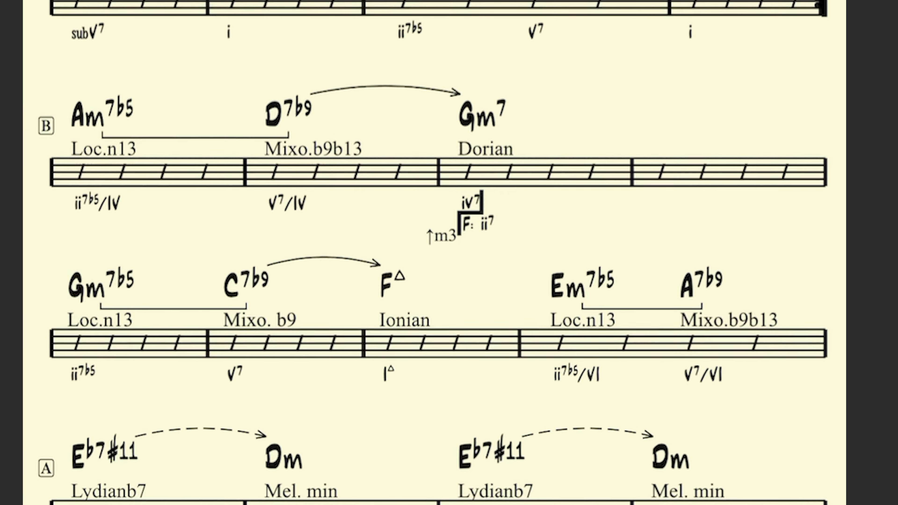